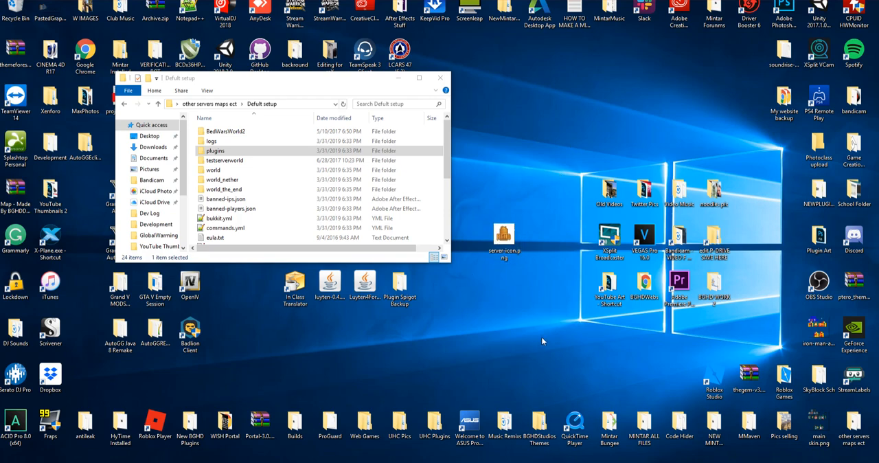
pyautogui.moveTo(543, 342)
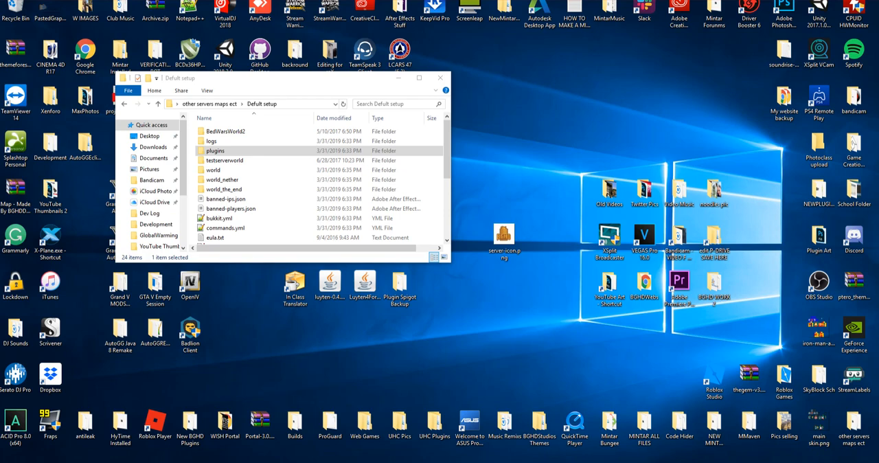
# - Select the copied logo on the desktop and bring up its context menu for editing in Paint
pyautogui.click(504, 234)
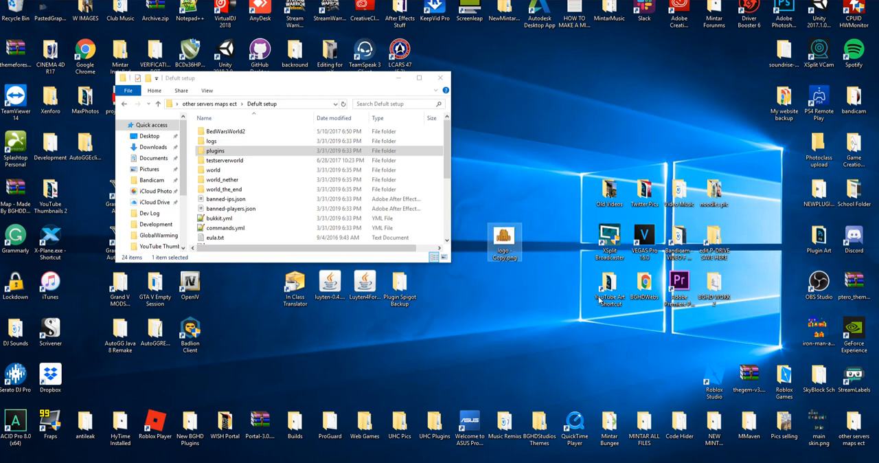
pyautogui.moveTo(508, 274)
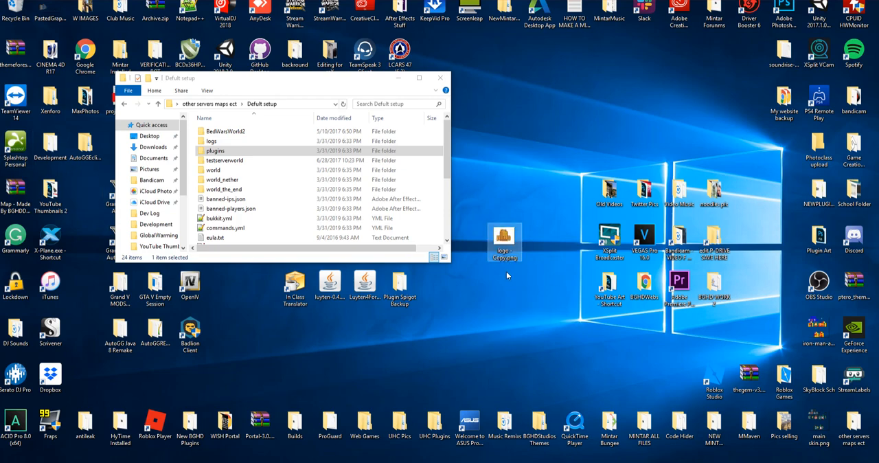
pyautogui.rightClick(504, 240)
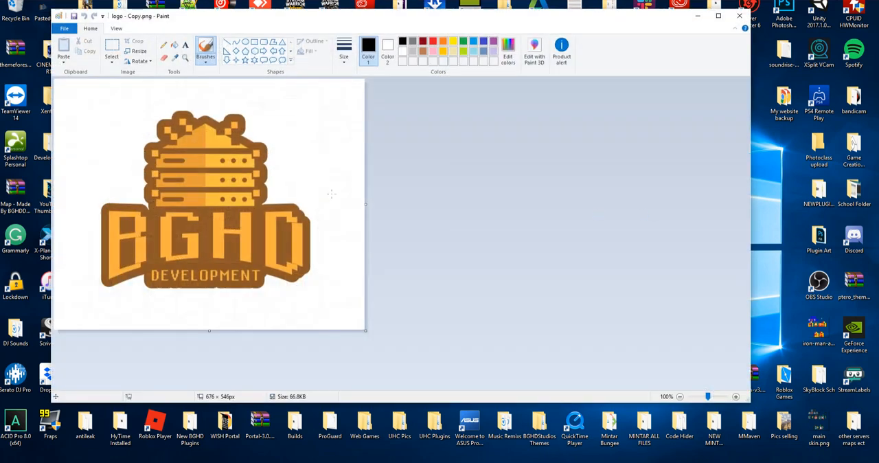
pyautogui.moveTo(417, 192)
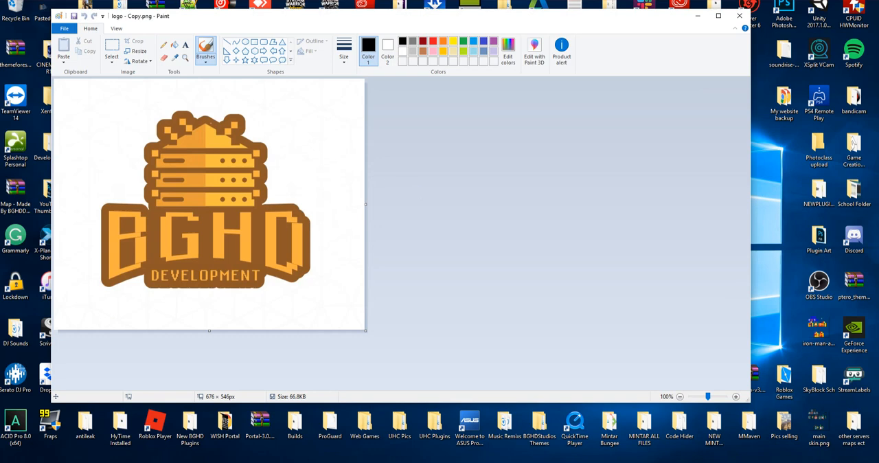
# - Resize the logo to 64 by 64 pixels without maintaining aspect ratio
pyautogui.click(138, 50)
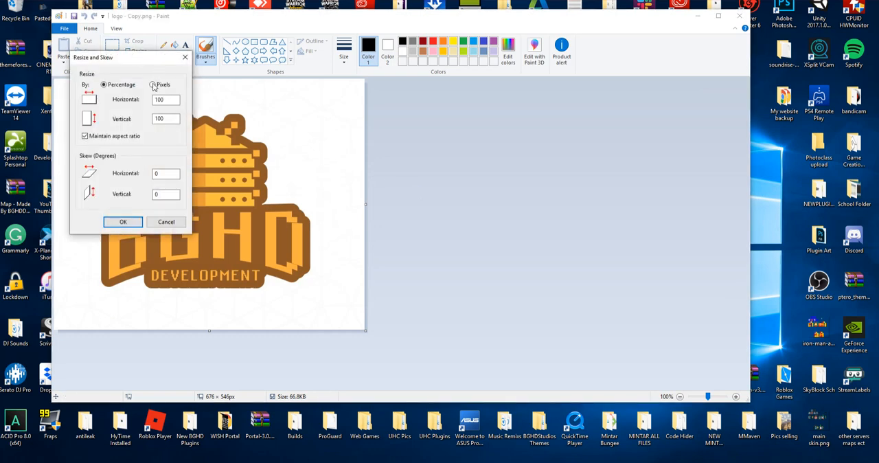
pyautogui.click(152, 85)
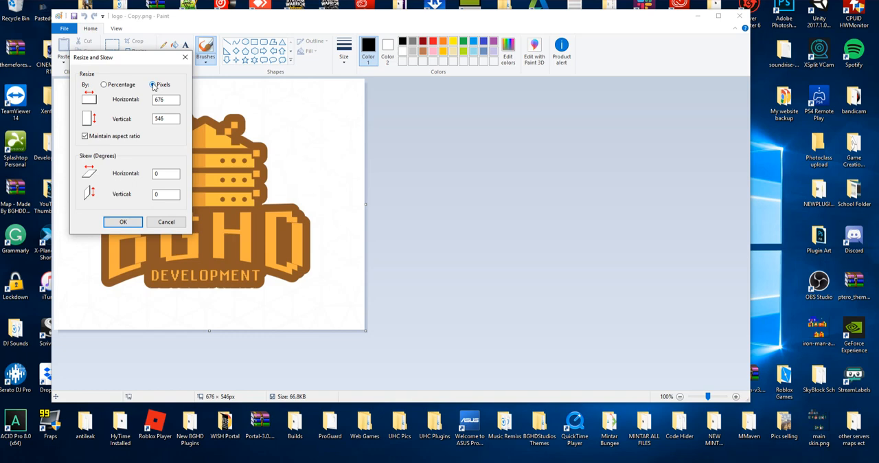
pyautogui.click(85, 136)
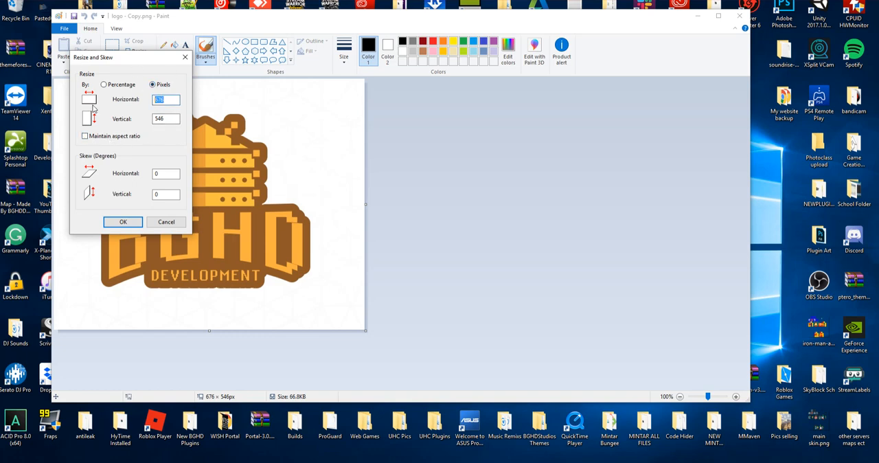
pyautogui.write('64')
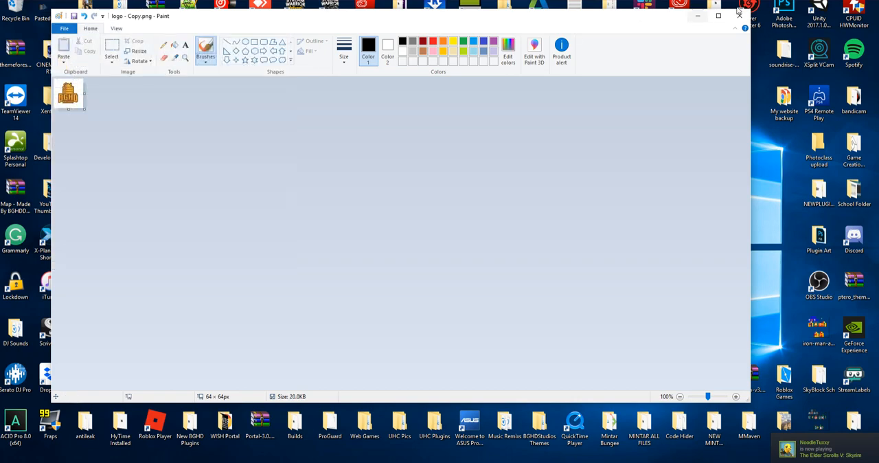
# - Close the resized image in Paint and select server-icon.png on the desktop
pyautogui.click(739, 15)
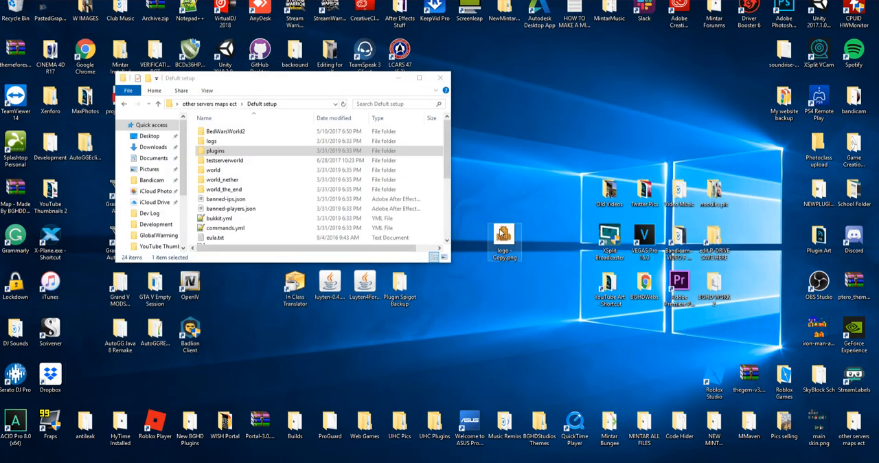
pyautogui.click(504, 237)
pyautogui.write('server-icon.png')
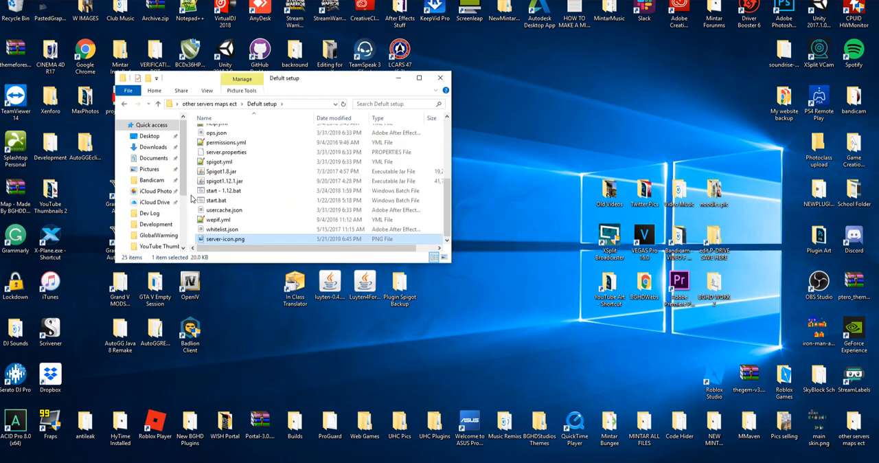
pyautogui.doubleClick(217, 201)
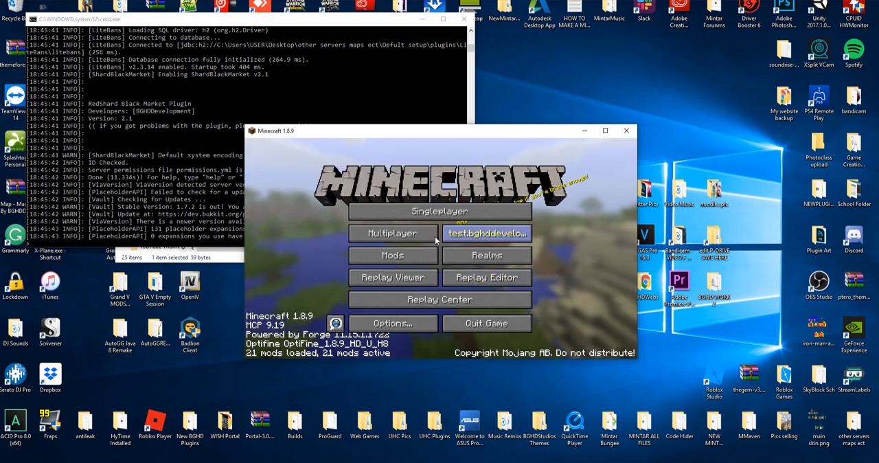
# - Show the multiplayer server list and refresh it until the local server displays its new icon
pyautogui.click(393, 233)
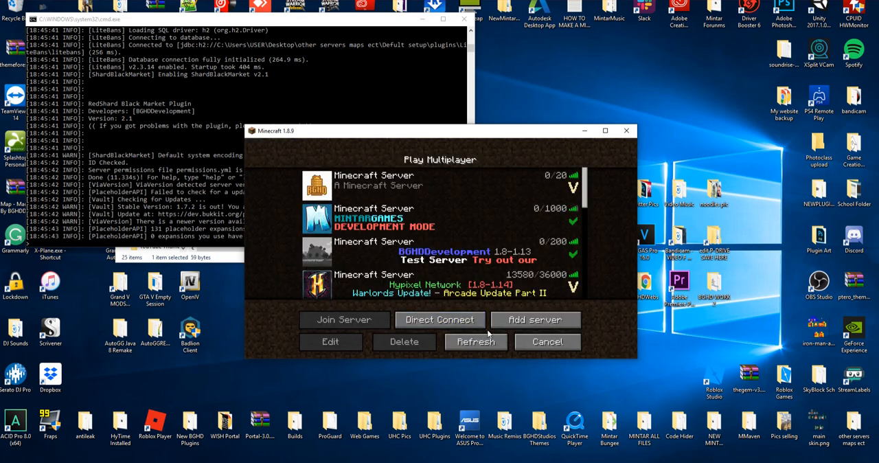
pyautogui.click(330, 341)
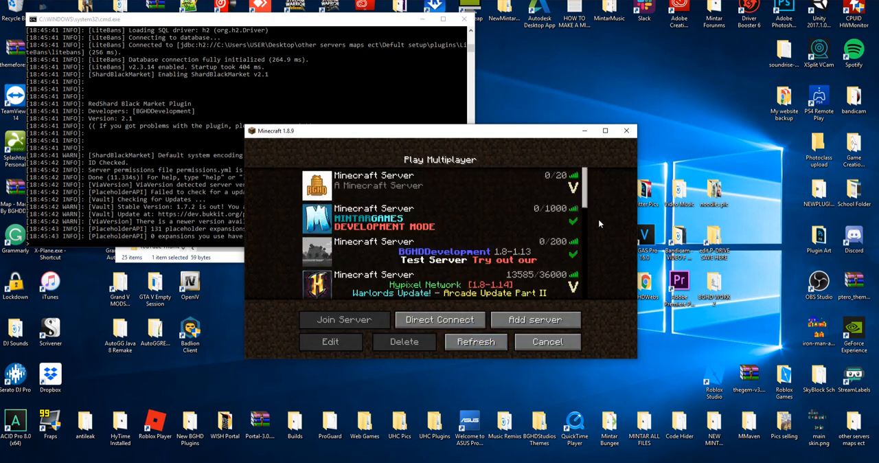
pyautogui.click(439, 184)
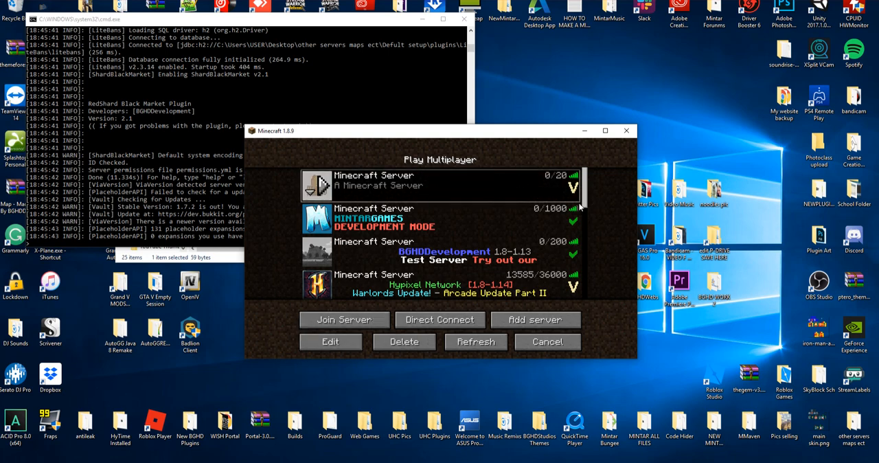